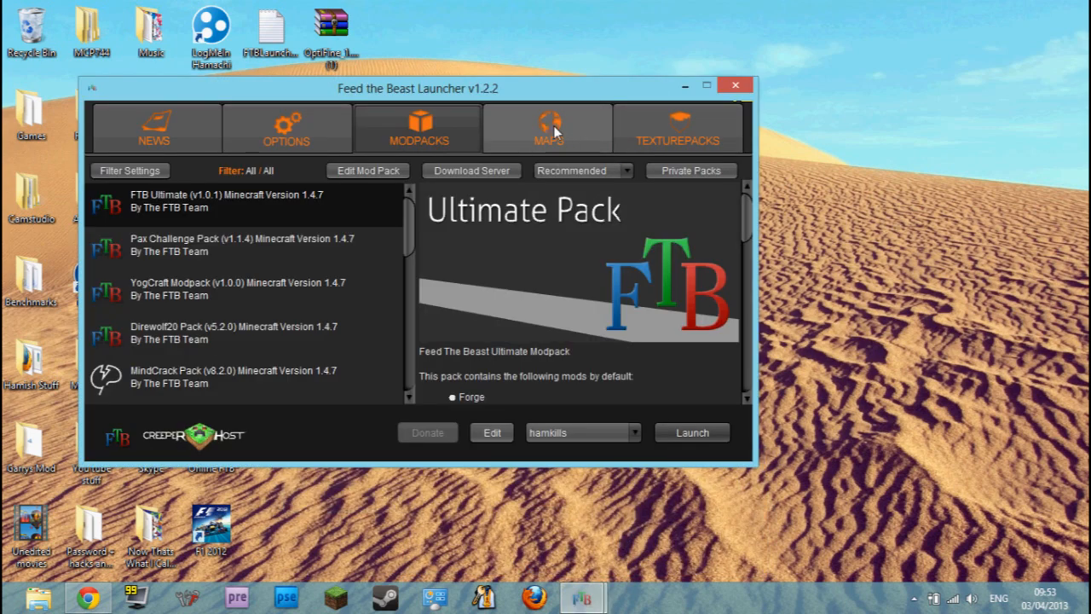
In the launcher Options, show the RAM Maximum slider cannot go above 1.0 GB
{"action": "left_click_drag", "start_coordinate": [418, 89], "coordinate": [485, 69]}
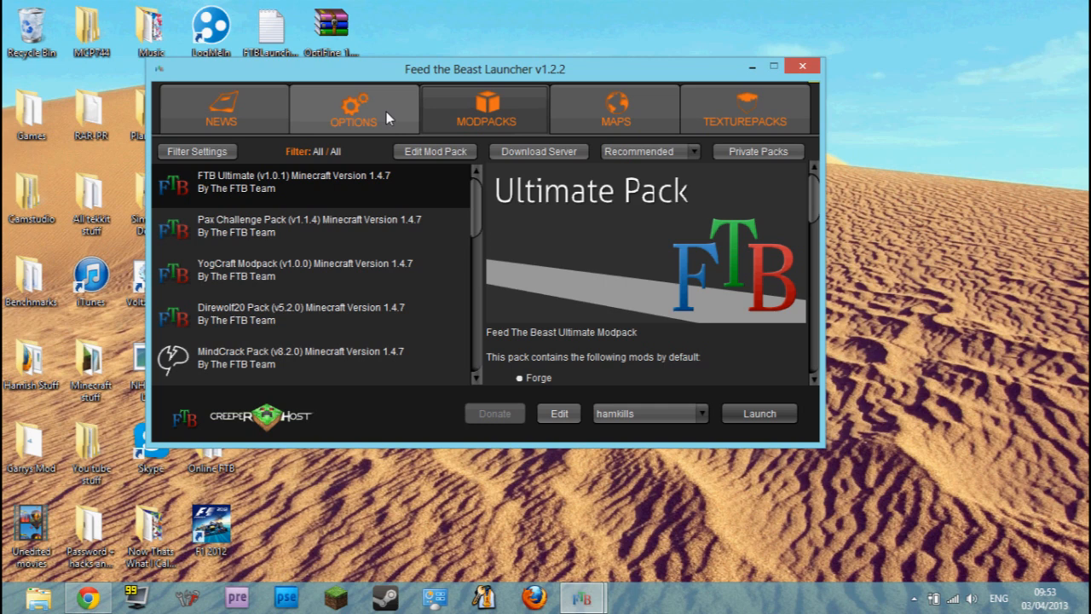
{"action": "mouse_move", "coordinate": [389, 109]}
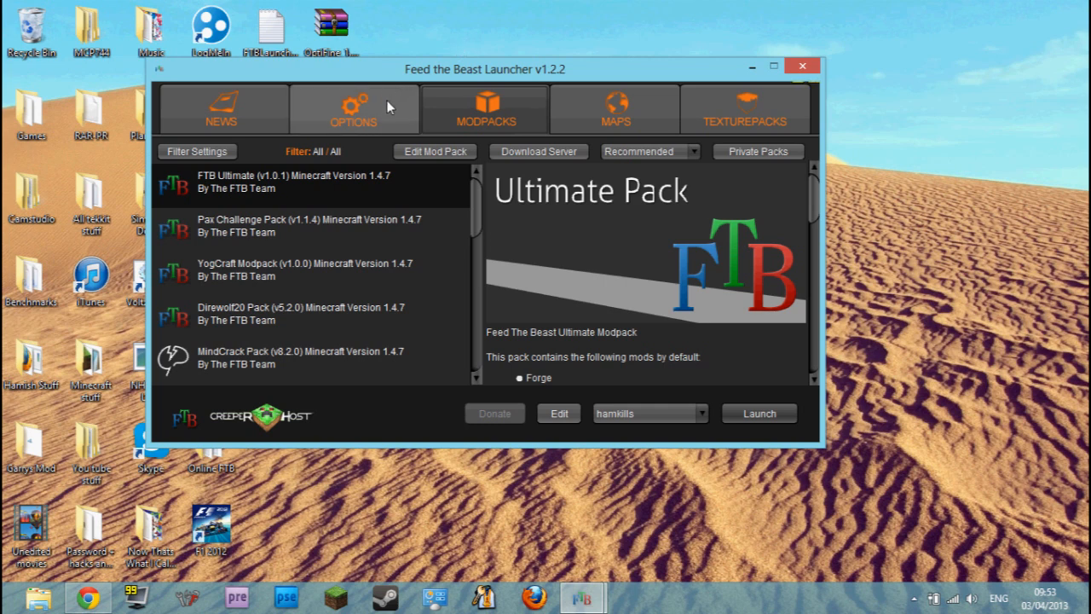
{"action": "left_click", "coordinate": [353, 109]}
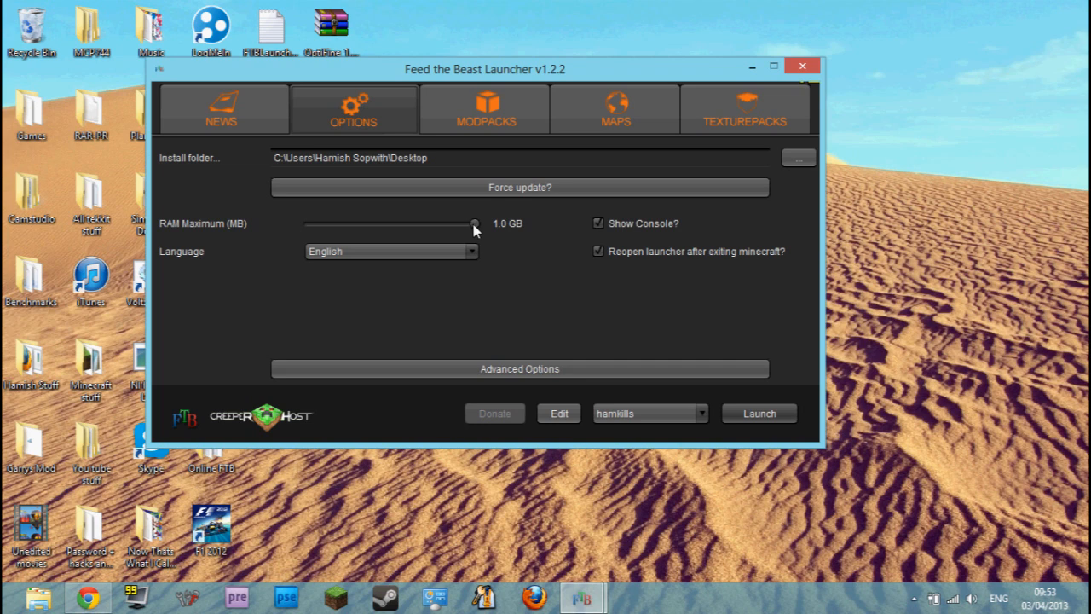
{"action": "mouse_move", "coordinate": [528, 229]}
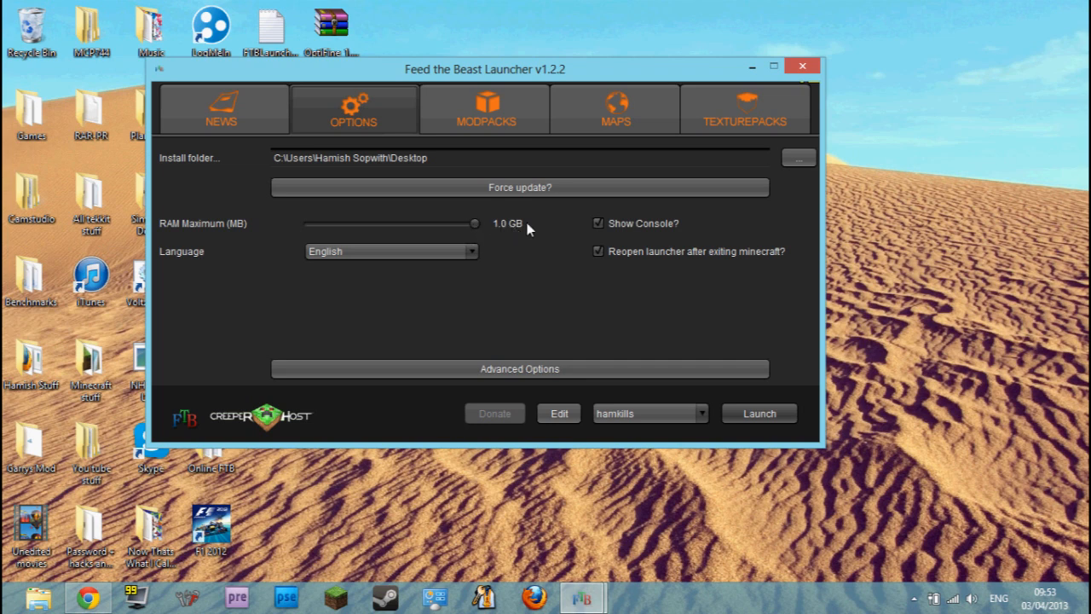
{"action": "mouse_move", "coordinate": [571, 297]}
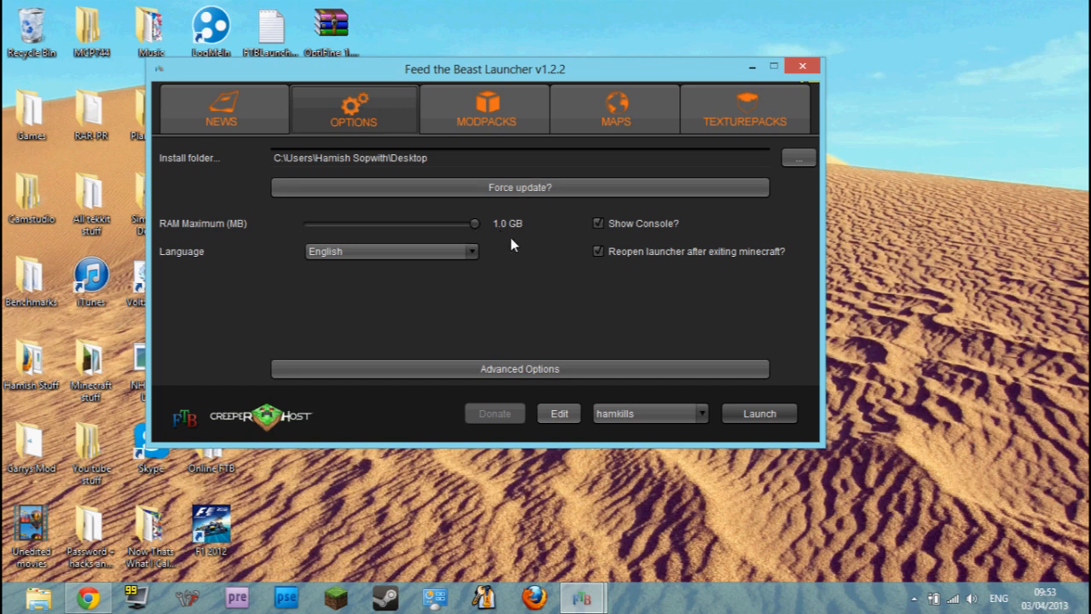
{"action": "left_click_drag", "start_coordinate": [474, 223], "coordinate": [454, 223]}
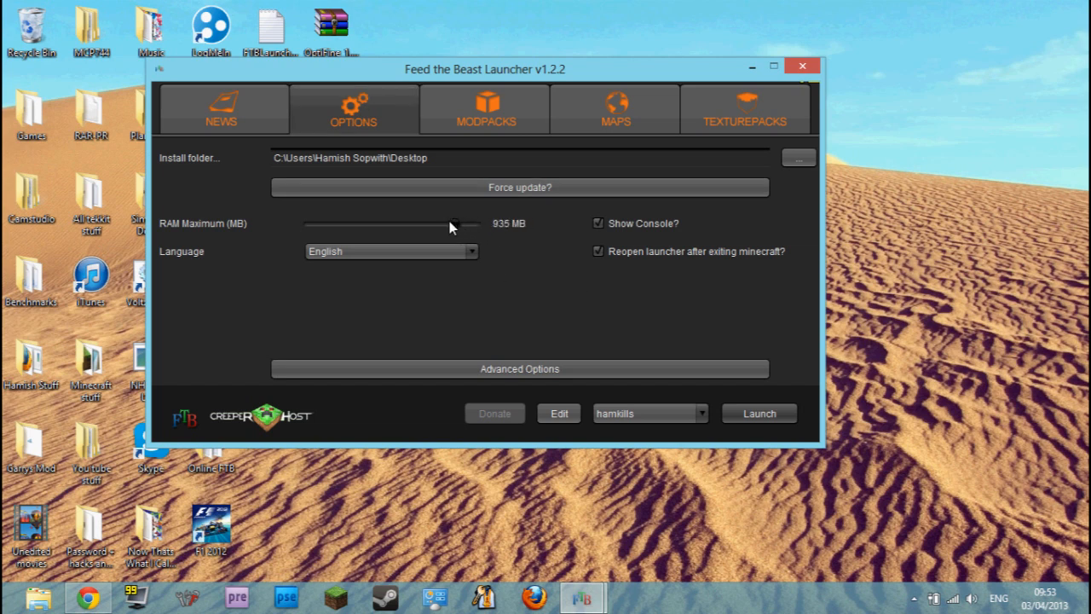
{"action": "left_click_drag", "start_coordinate": [453, 223], "coordinate": [474, 223]}
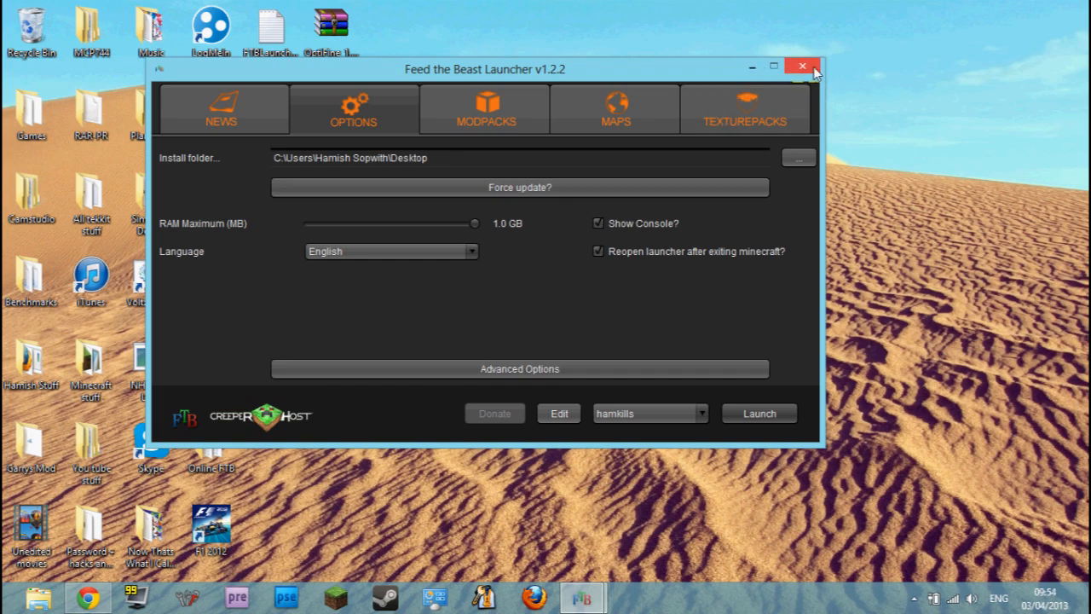
Close the launcher, create desktop text document FTBRAM and open it in Notepad
{"action": "left_click", "coordinate": [802, 66]}
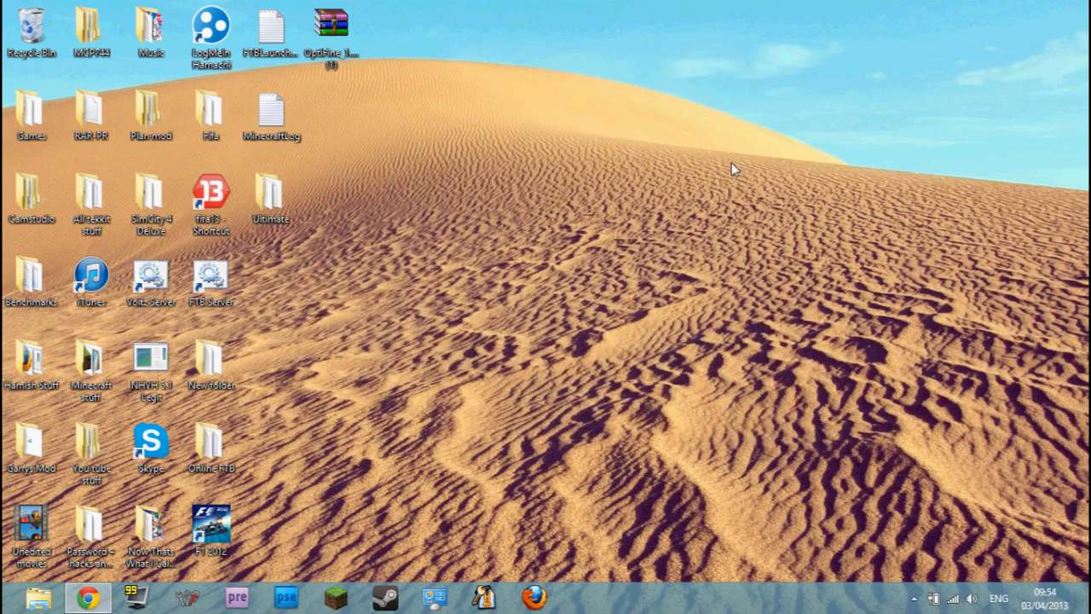
{"action": "right_click", "coordinate": [735, 169]}
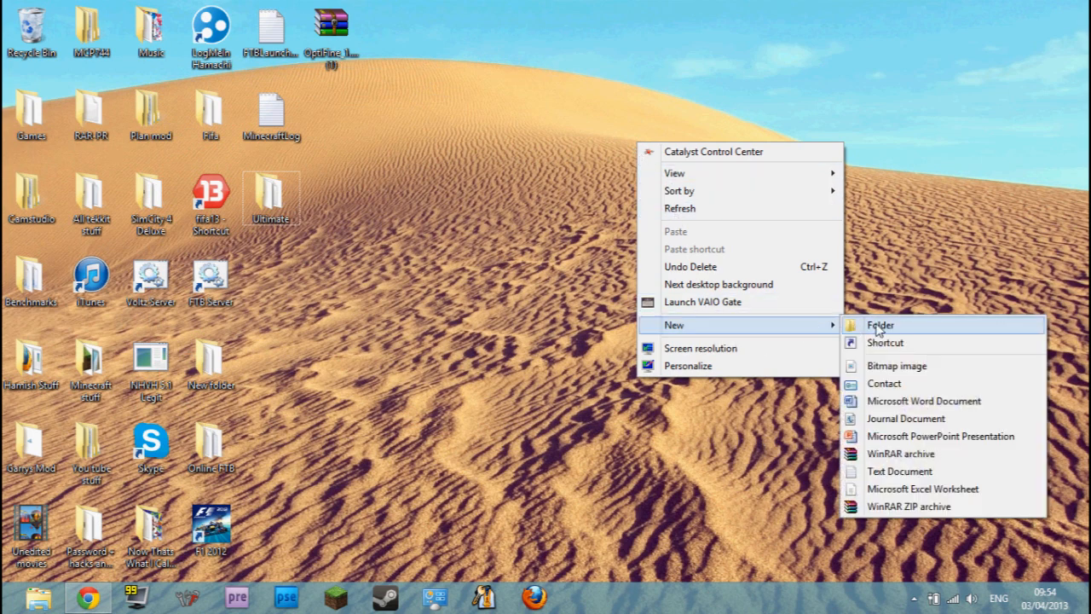
{"action": "mouse_move", "coordinate": [917, 382]}
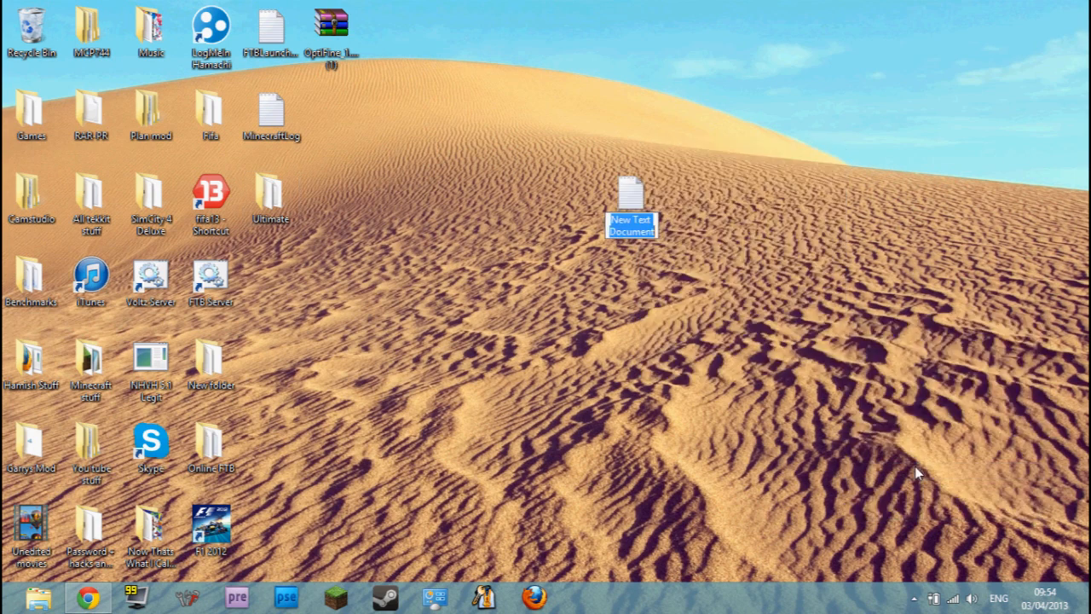
{"action": "mouse_move", "coordinate": [839, 365]}
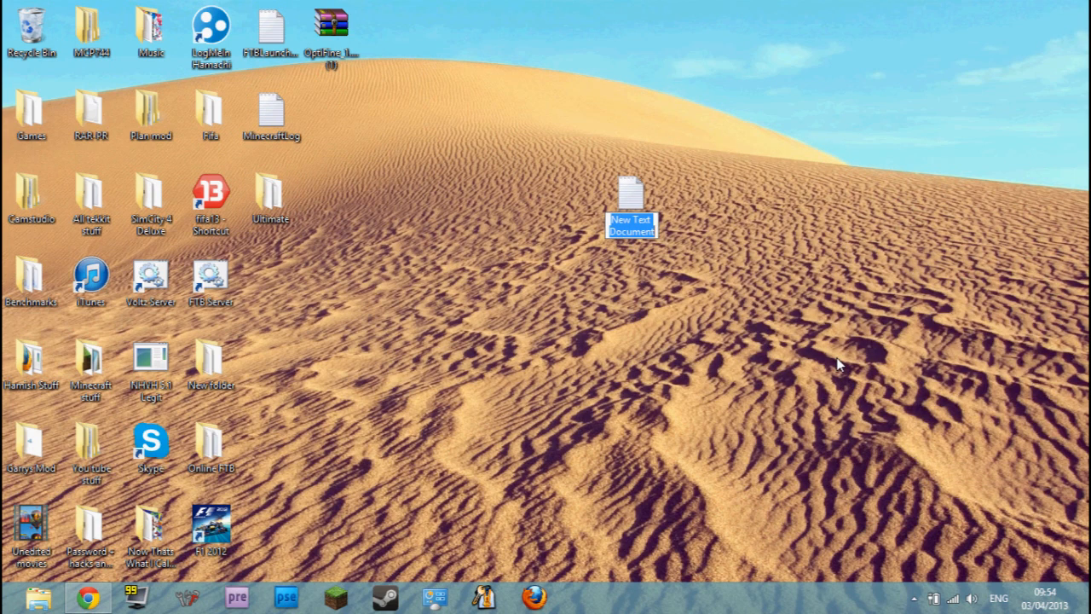
{"action": "type", "text": "FTBP"}
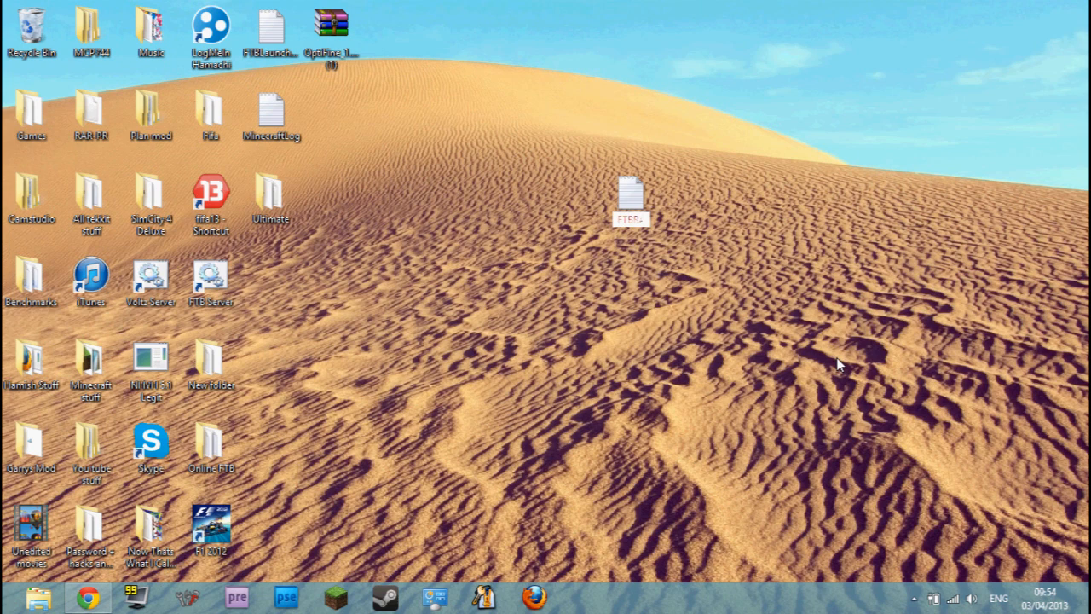
{"action": "left_click", "coordinate": [631, 198]}
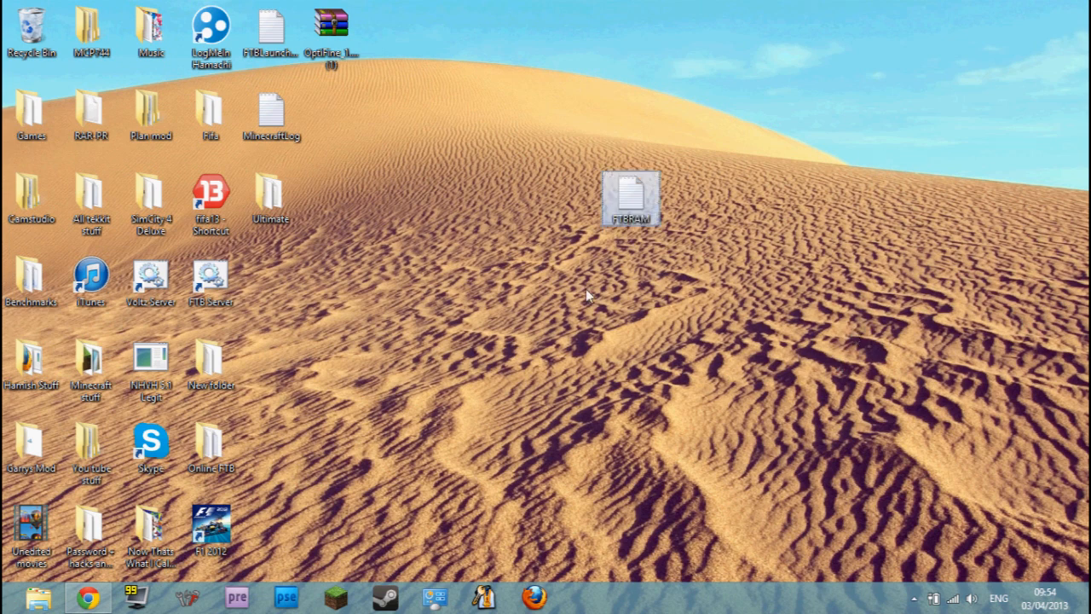
{"action": "double_click", "coordinate": [629, 198]}
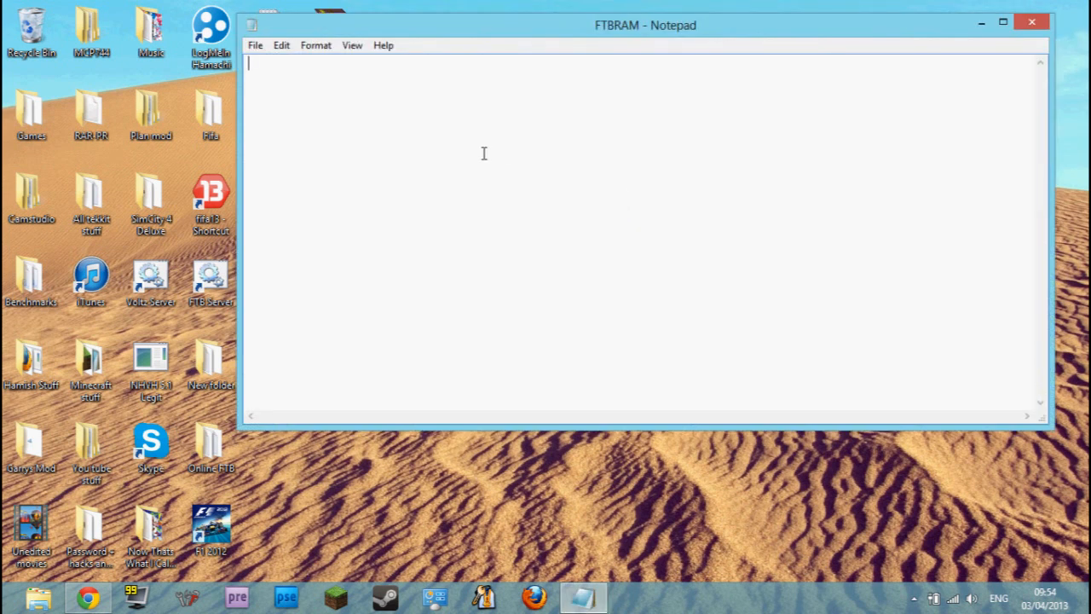
Write javaw -Xmx3072m -Xms1536m -jar "" with the placeholder path removed from the quotes
{"action": "type", "text": "javaw -Xmx3072m -Xms1536m -jar \"Your FTB directory\""}
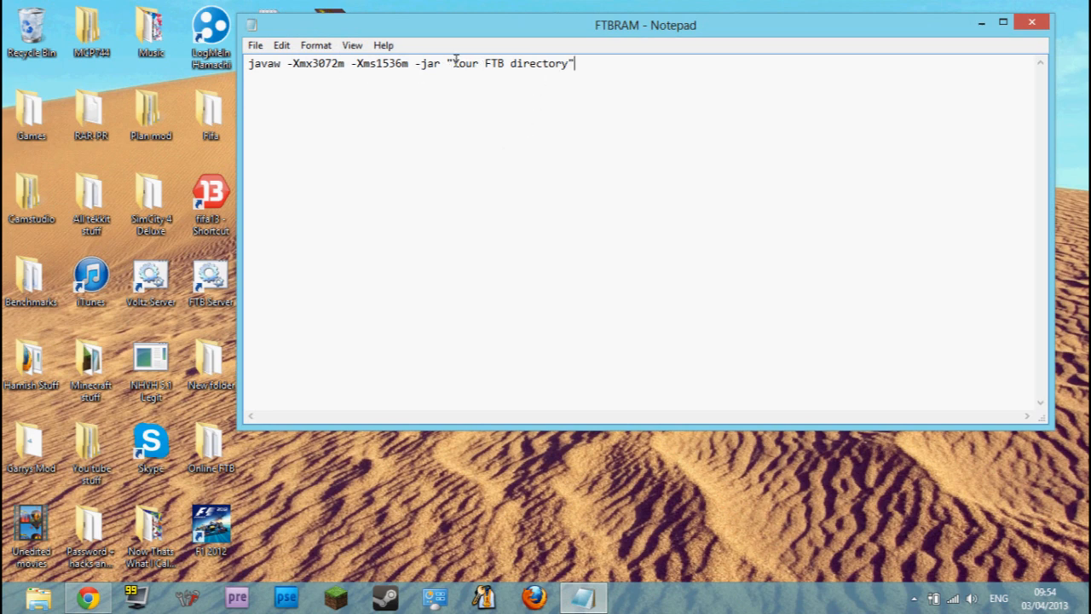
{"action": "left_click_drag", "start_coordinate": [452, 64], "coordinate": [566, 63]}
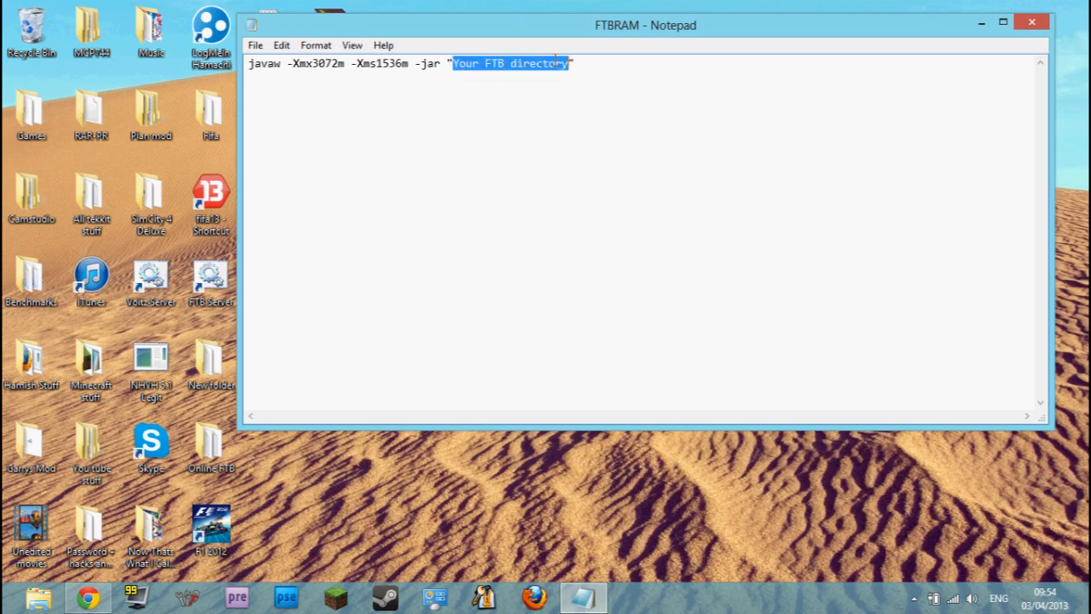
{"action": "key", "text": "Delete"}
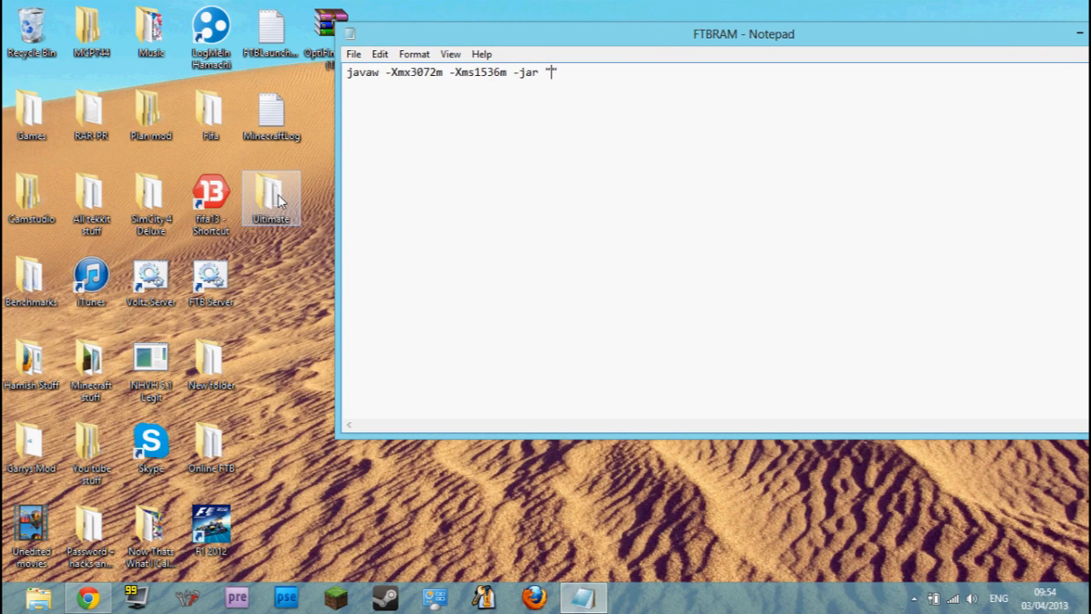
In the Ultimate folder, copy FTB_Launcher's location via Copy as path
{"action": "double_click", "coordinate": [271, 196]}
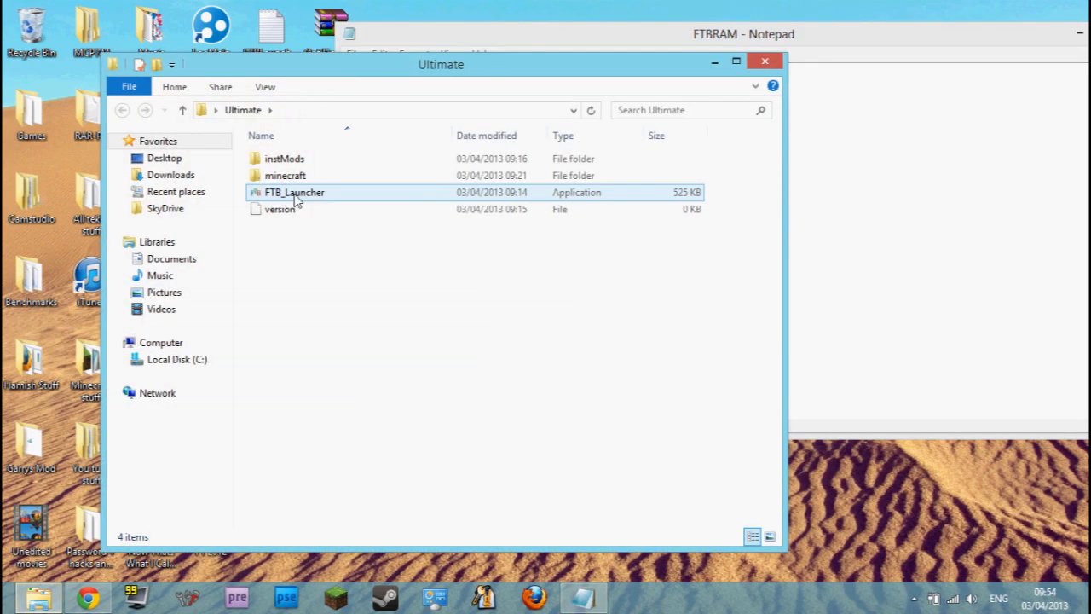
{"action": "right_click", "coordinate": [294, 191]}
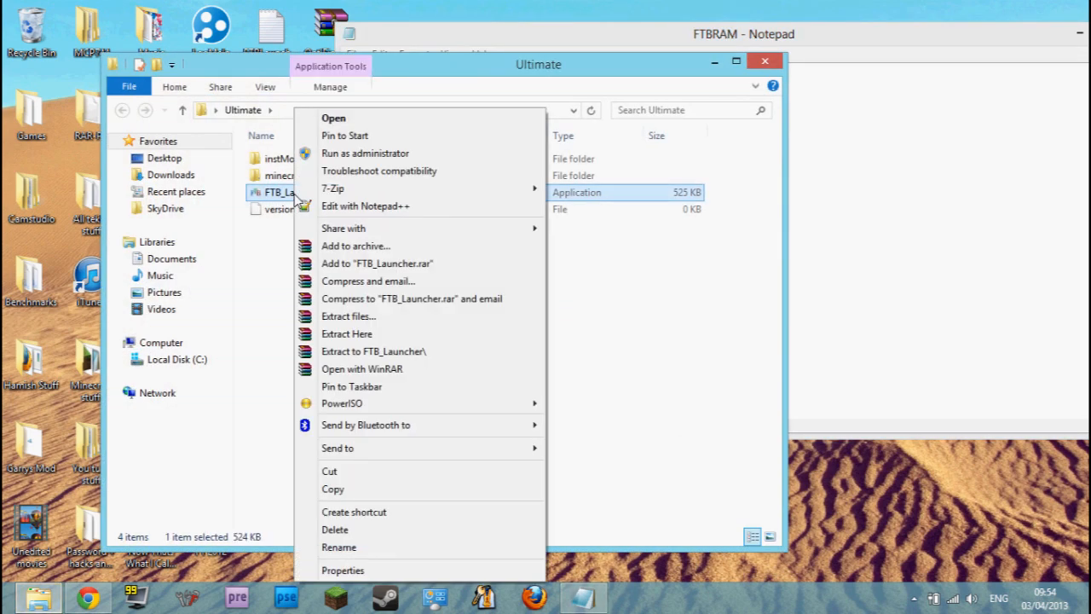
{"action": "mouse_move", "coordinate": [426, 447]}
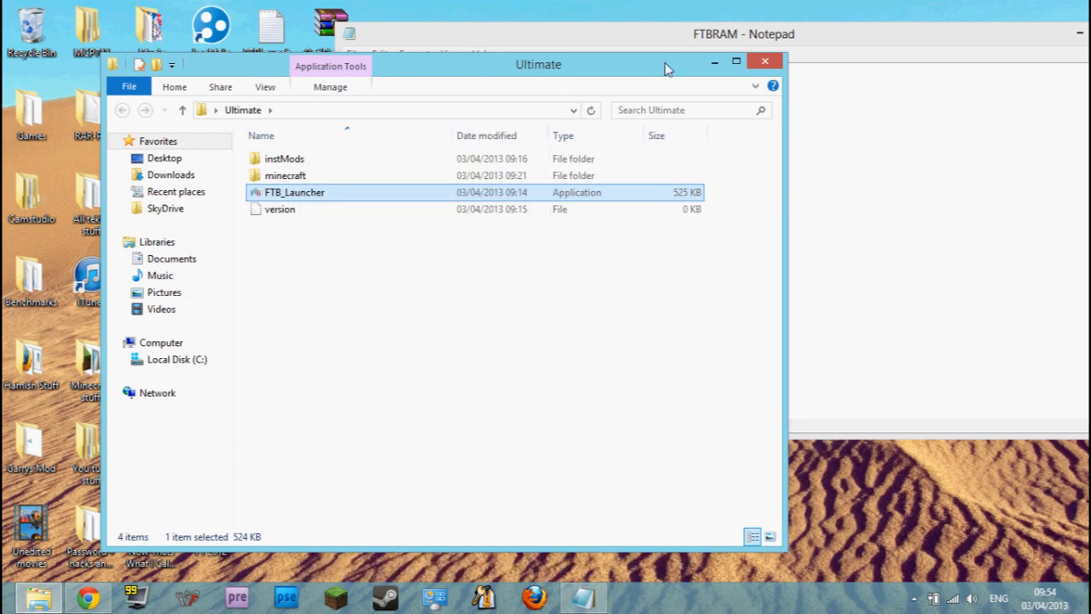
{"action": "right_click", "coordinate": [271, 282]}
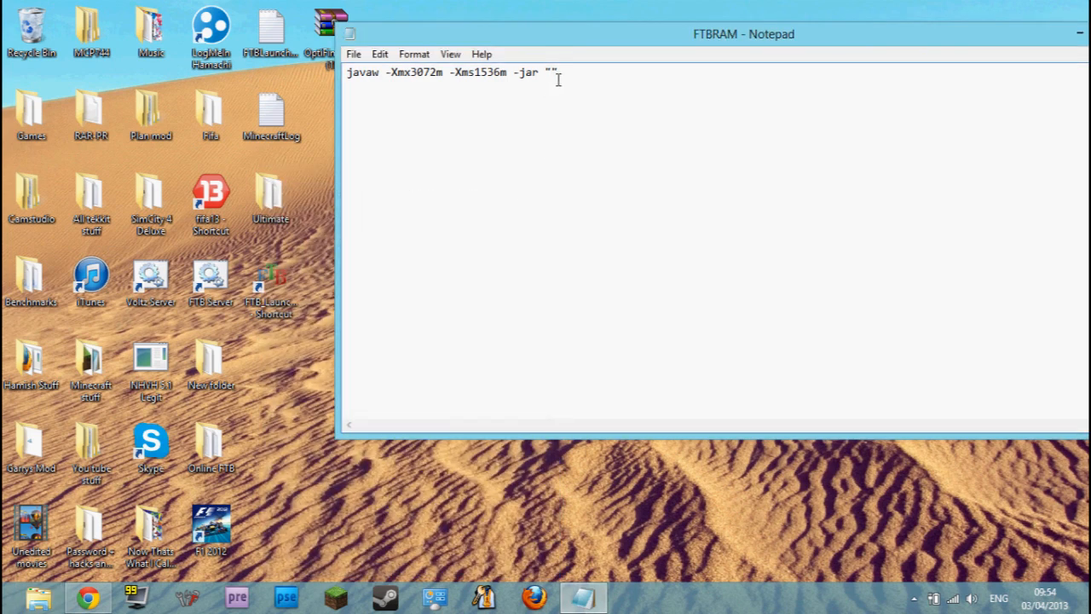
Fill the quotes with C:\Users\Hamish Sopwith\Desktop\Ultimate\FTB_Launcher.exe
{"action": "type", "text": "C:\\Users\\Hamish Sopwith\\Desktop\\Ultimate\\FTB_Launcher.exe"}
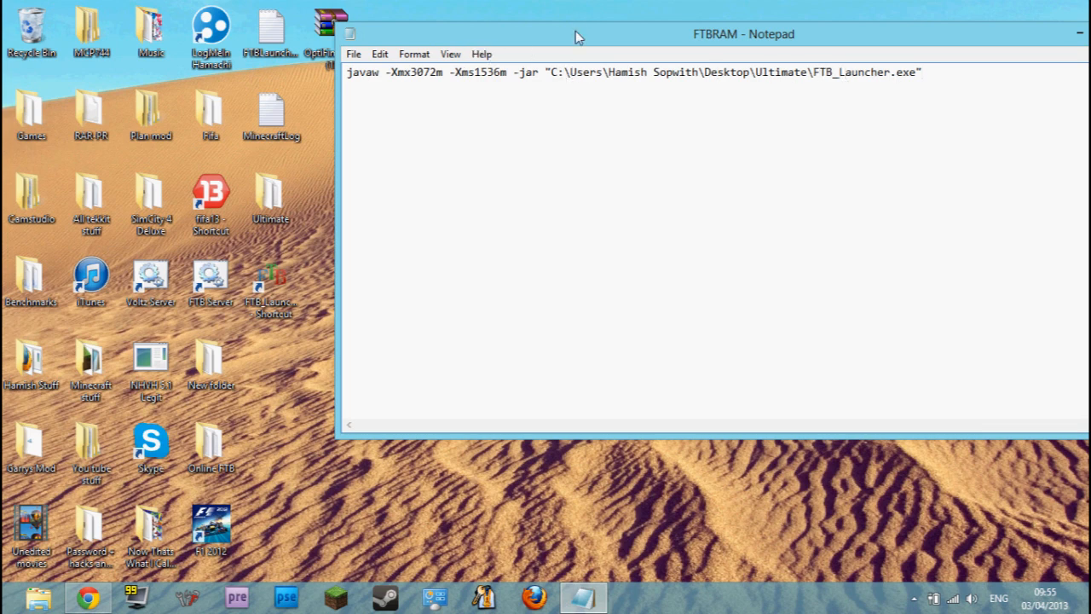
{"action": "left_click", "coordinate": [159, 63]}
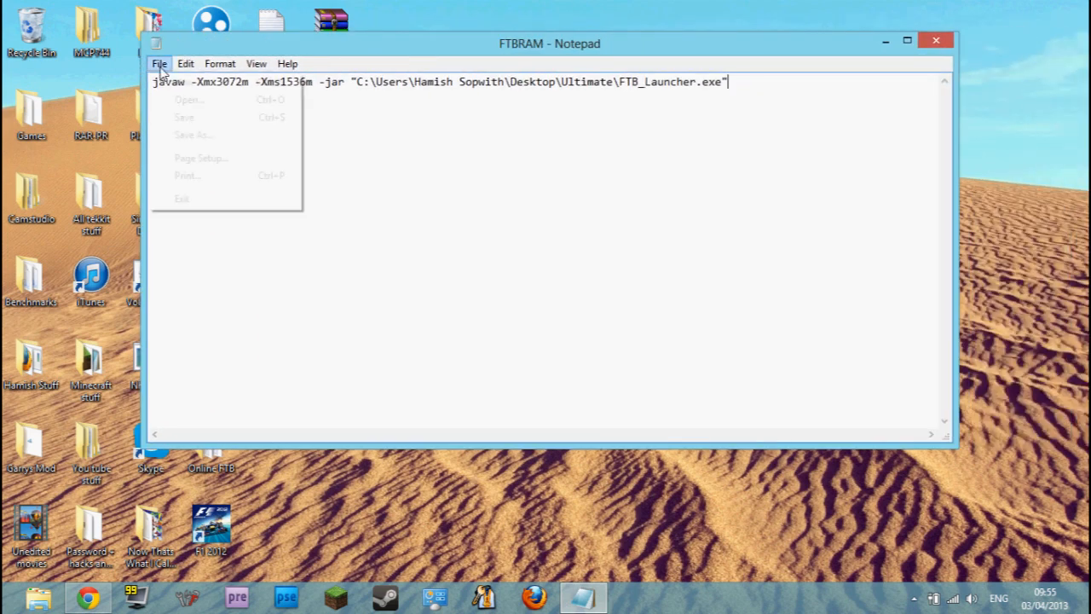
{"action": "mouse_move", "coordinate": [194, 135]}
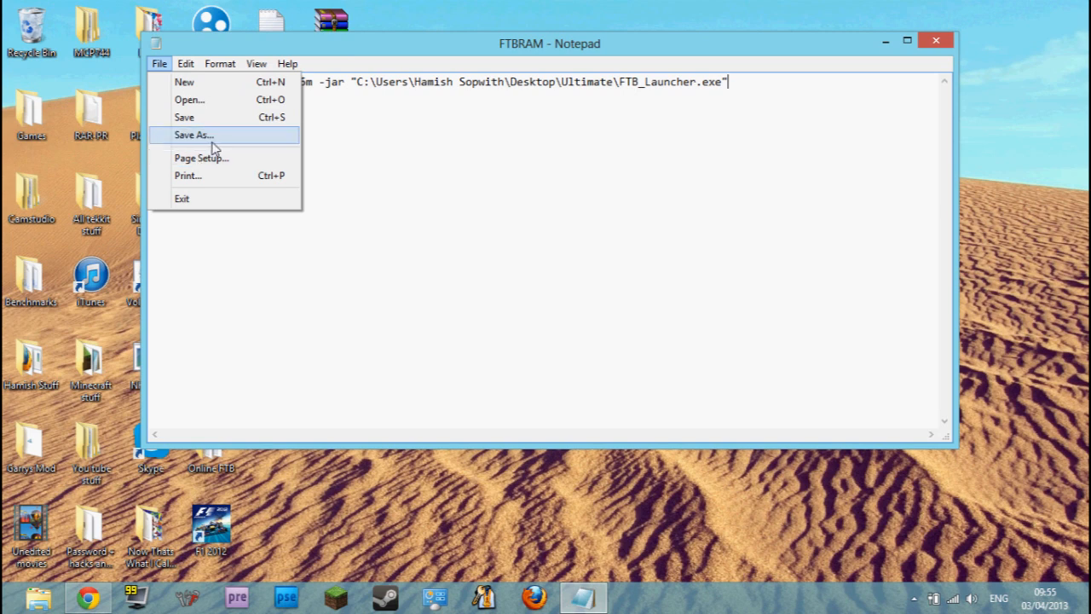
Save the command to the Desktop as ftb launcher.bat using All Files type
{"action": "left_click", "coordinate": [195, 135]}
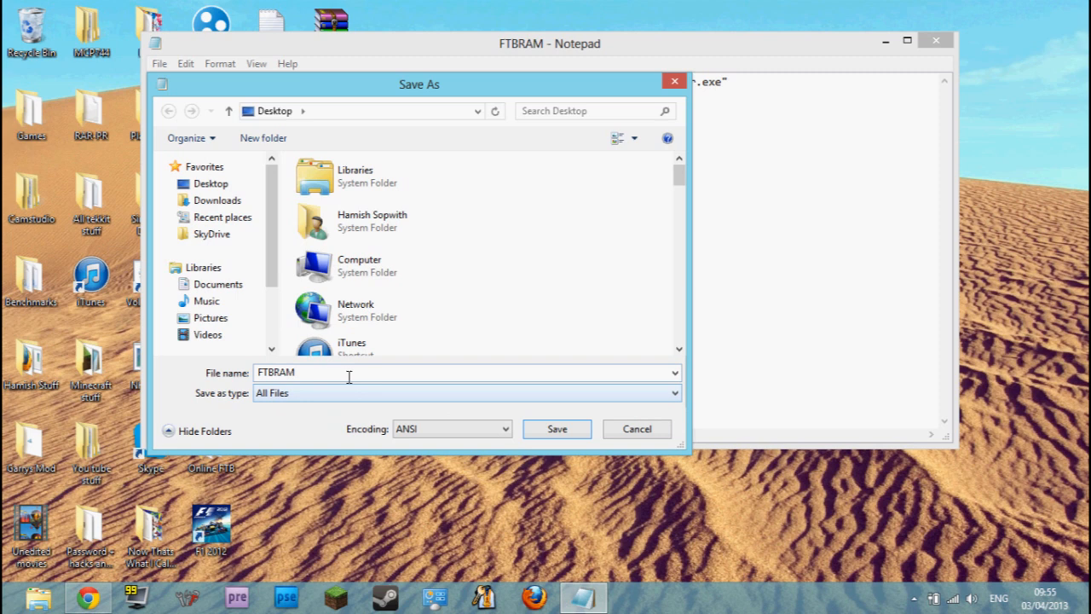
{"action": "type", "text": "ftb launcher"}
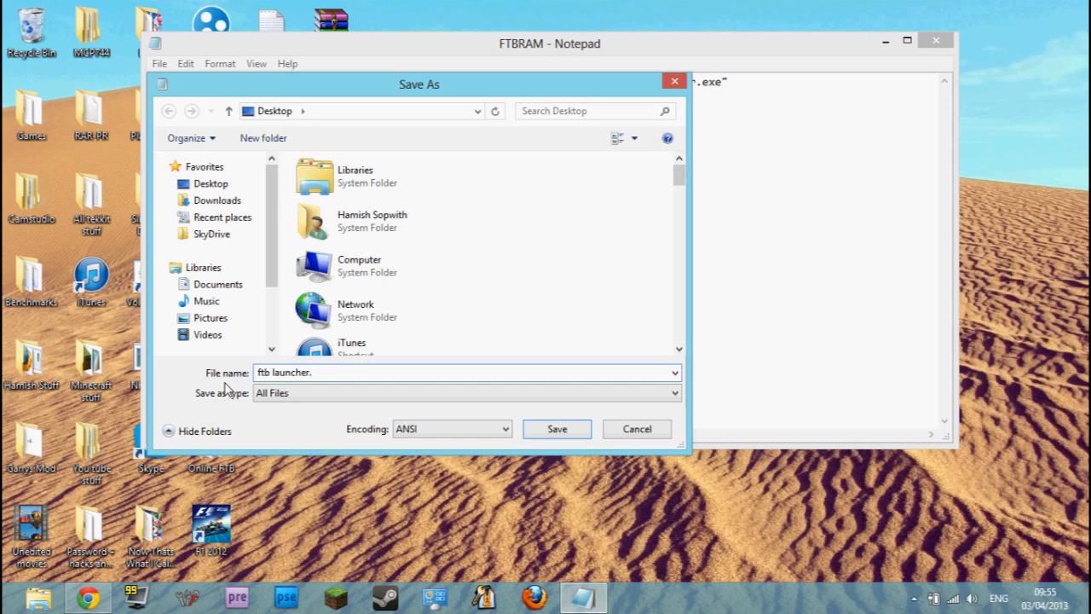
{"action": "type", "text": ".bat"}
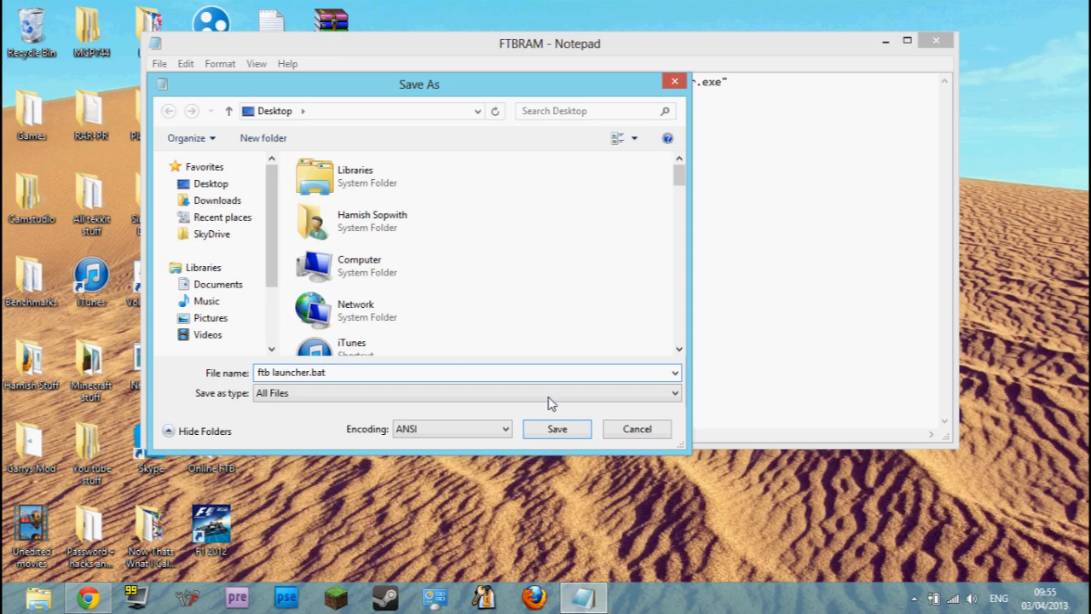
{"action": "left_click", "coordinate": [556, 429]}
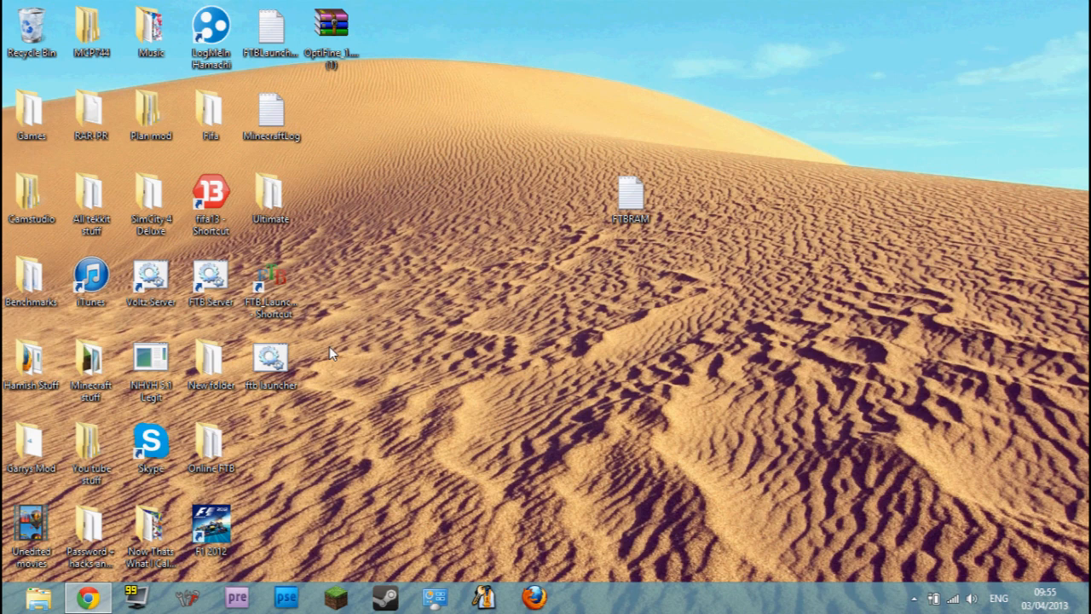
Run Feed the Beast from the desktop with the new memory settings
{"action": "left_click", "coordinate": [271, 286]}
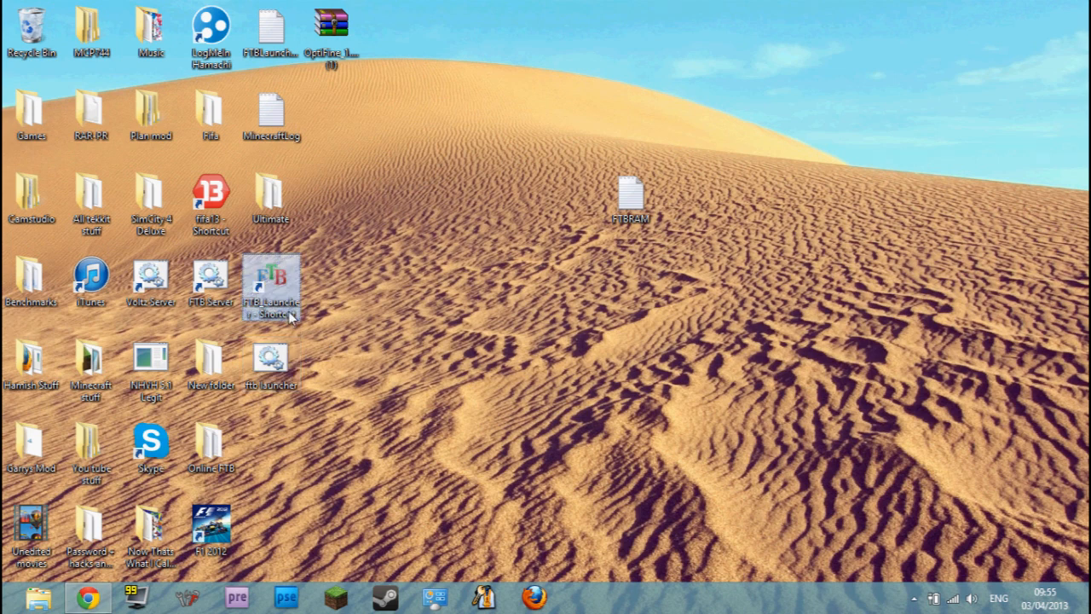
{"action": "mouse_move", "coordinate": [271, 287]}
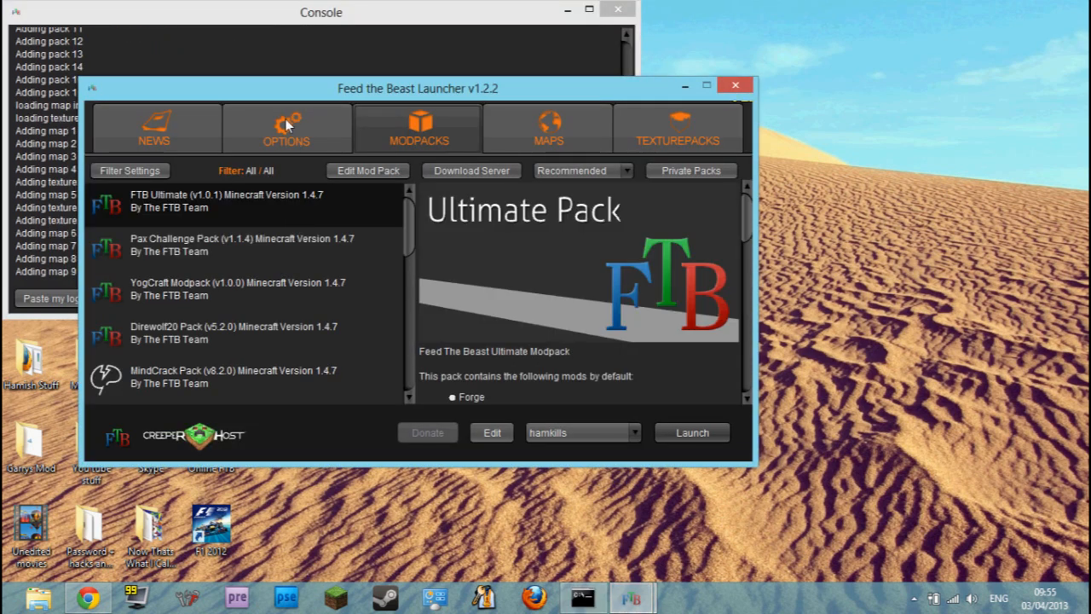
Drag maximum RAM up to 7.75 GB, settle it at 3.0 GB, then close the launcher
{"action": "left_click", "coordinate": [286, 128]}
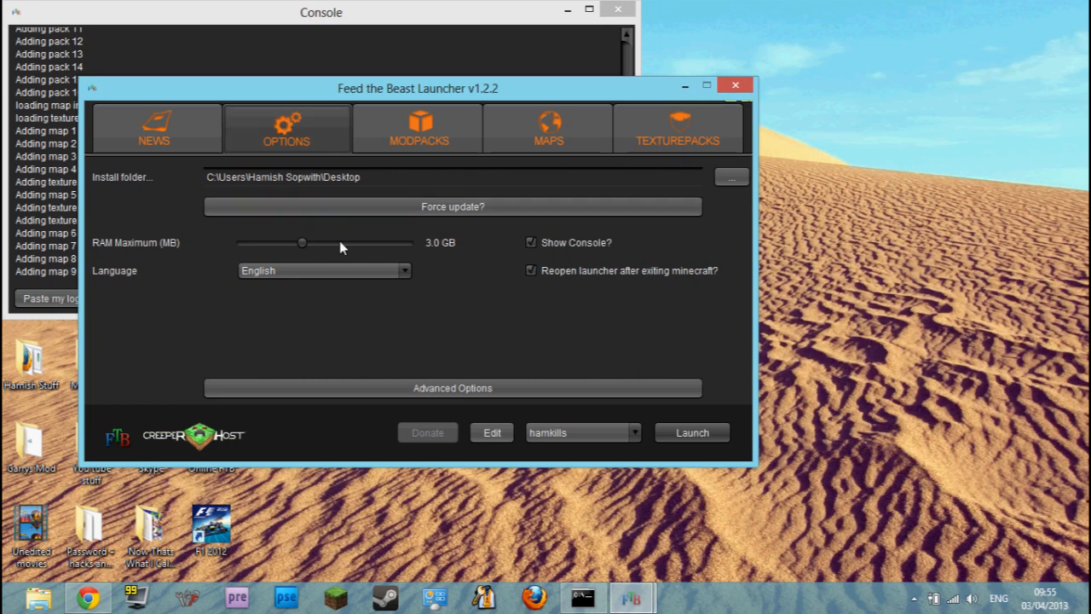
{"action": "left_click_drag", "start_coordinate": [302, 242], "coordinate": [395, 242]}
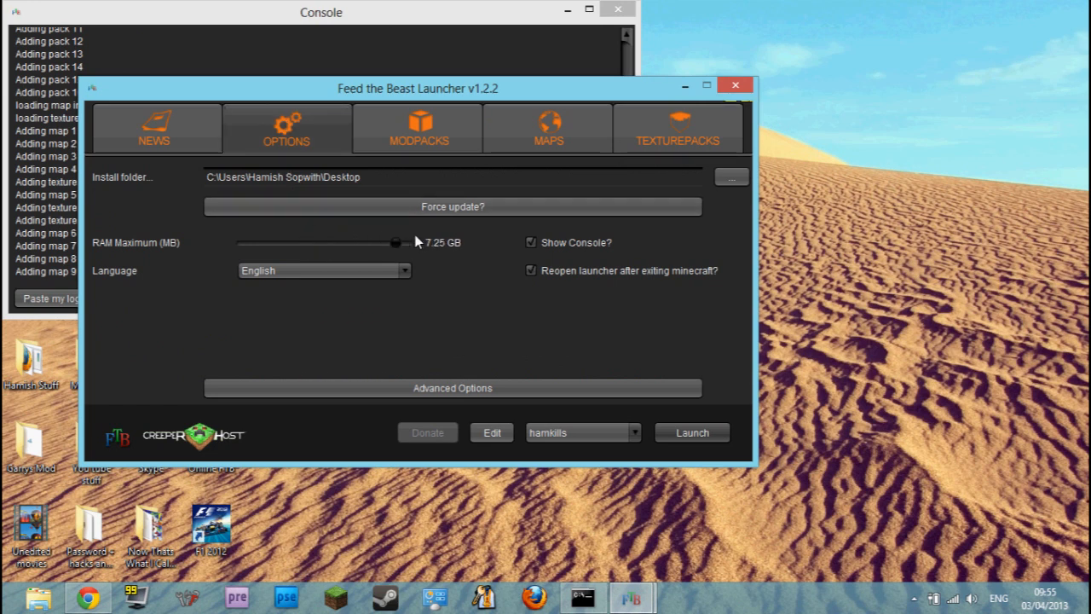
{"action": "mouse_move", "coordinate": [388, 243]}
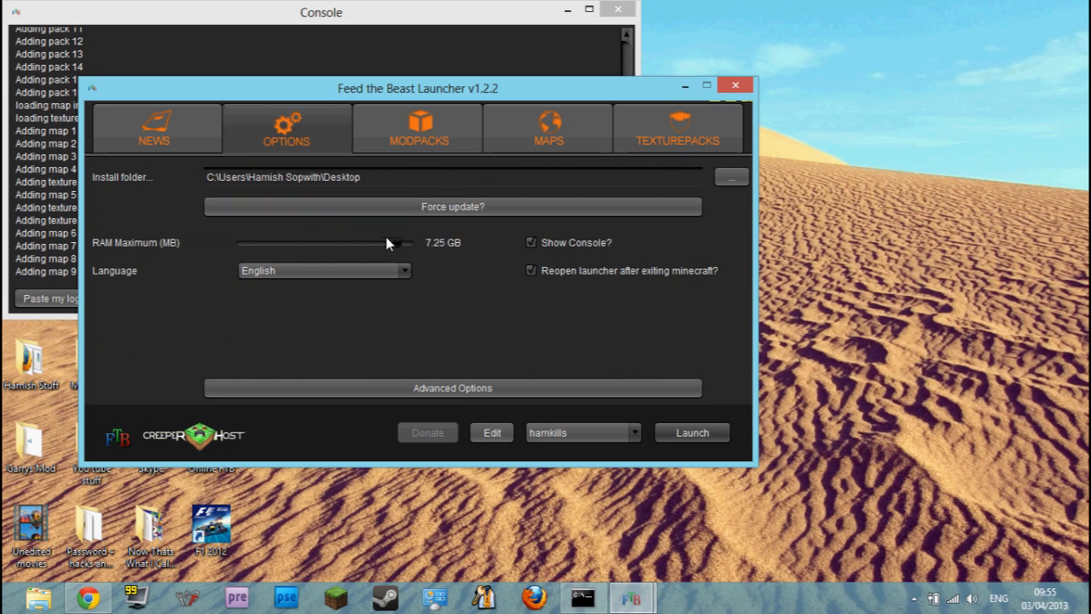
{"action": "left_click_drag", "start_coordinate": [391, 242], "coordinate": [410, 242]}
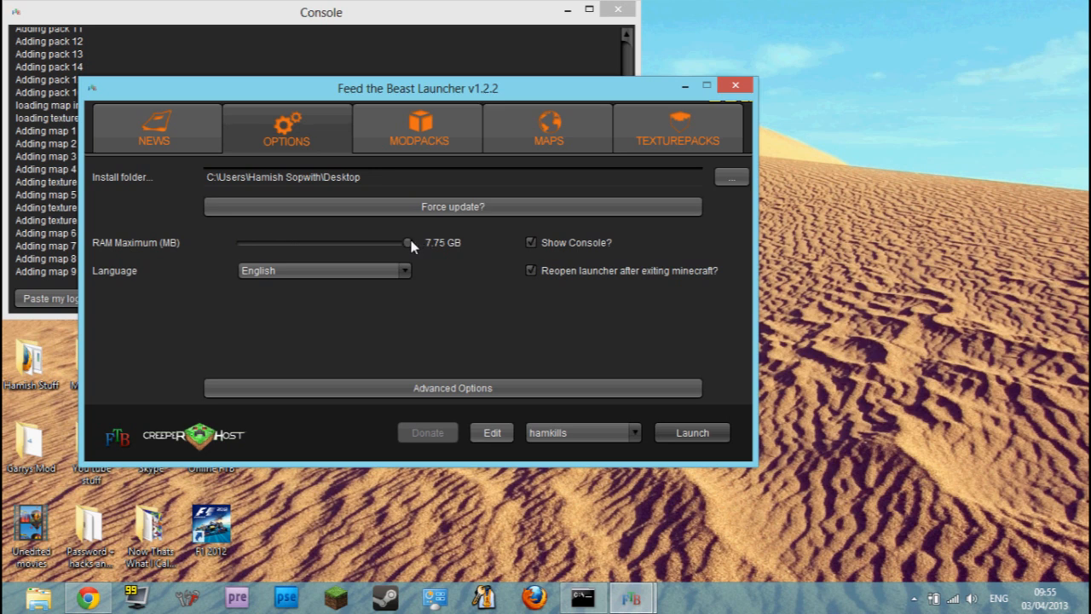
{"action": "left_click_drag", "start_coordinate": [409, 242], "coordinate": [331, 242]}
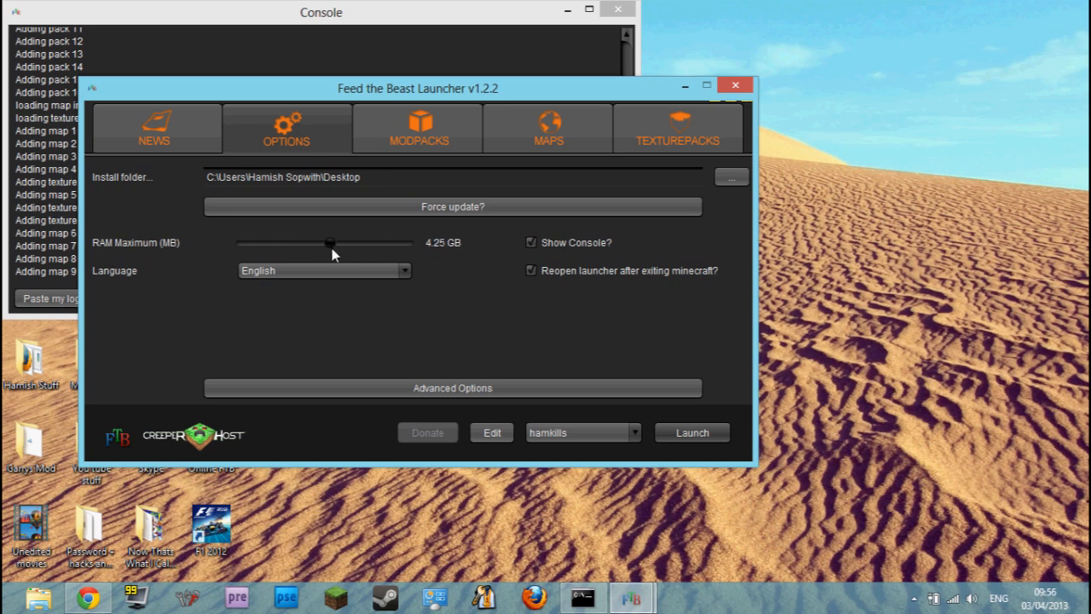
{"action": "left_click_drag", "start_coordinate": [331, 242], "coordinate": [290, 242]}
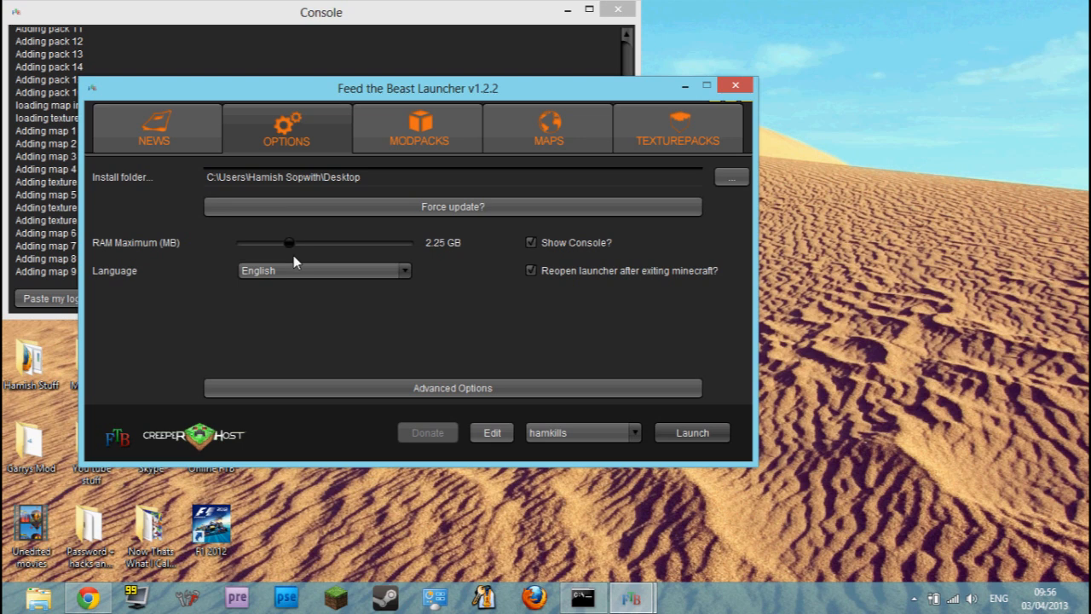
{"action": "left_click_drag", "start_coordinate": [290, 242], "coordinate": [285, 242]}
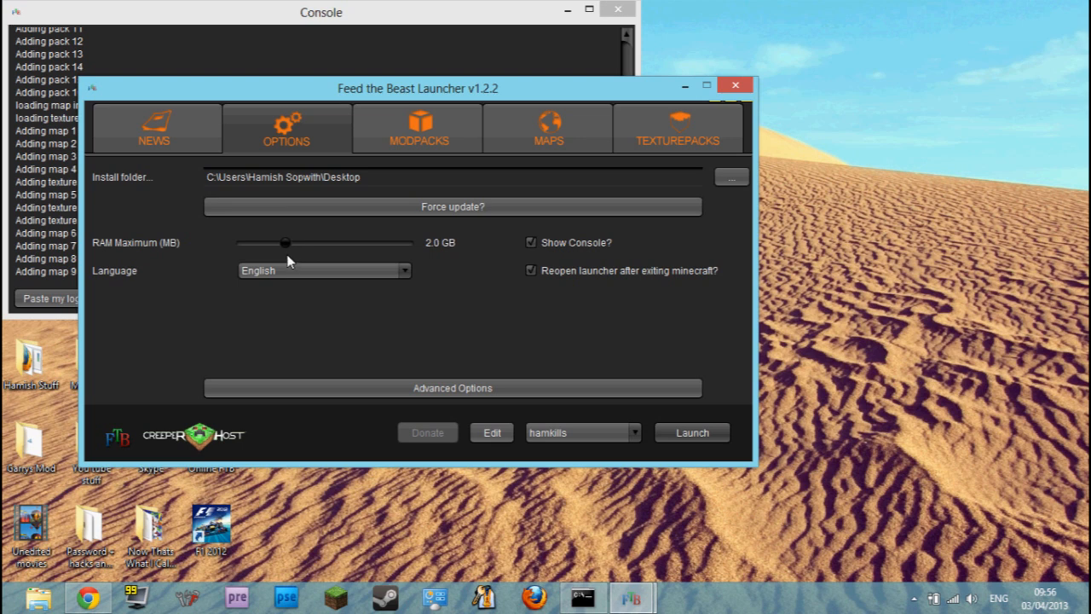
{"action": "left_click_drag", "start_coordinate": [285, 242], "coordinate": [303, 243]}
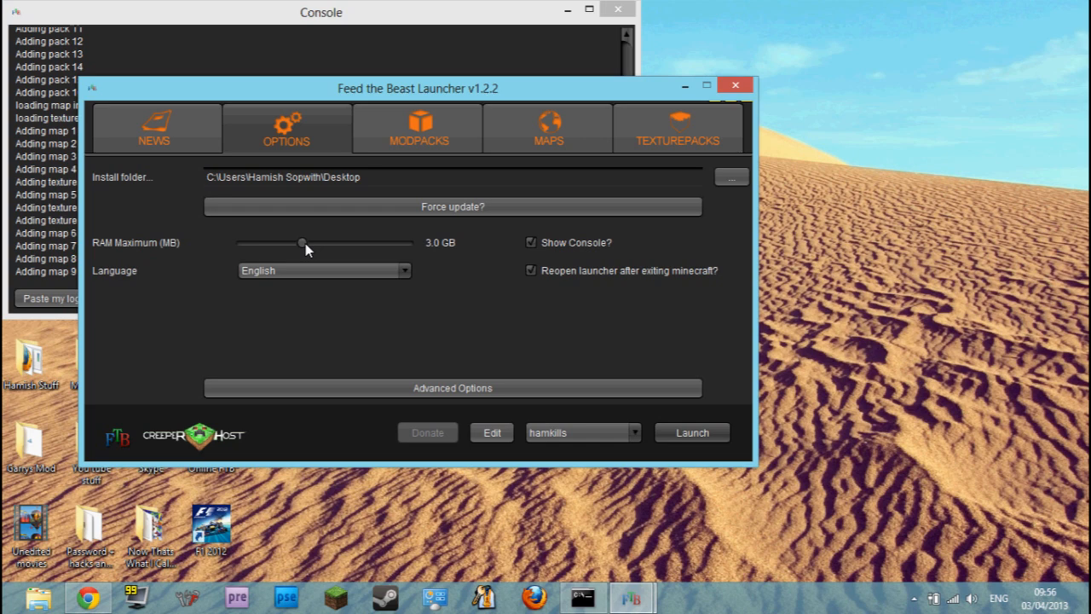
{"action": "left_click", "coordinate": [735, 86]}
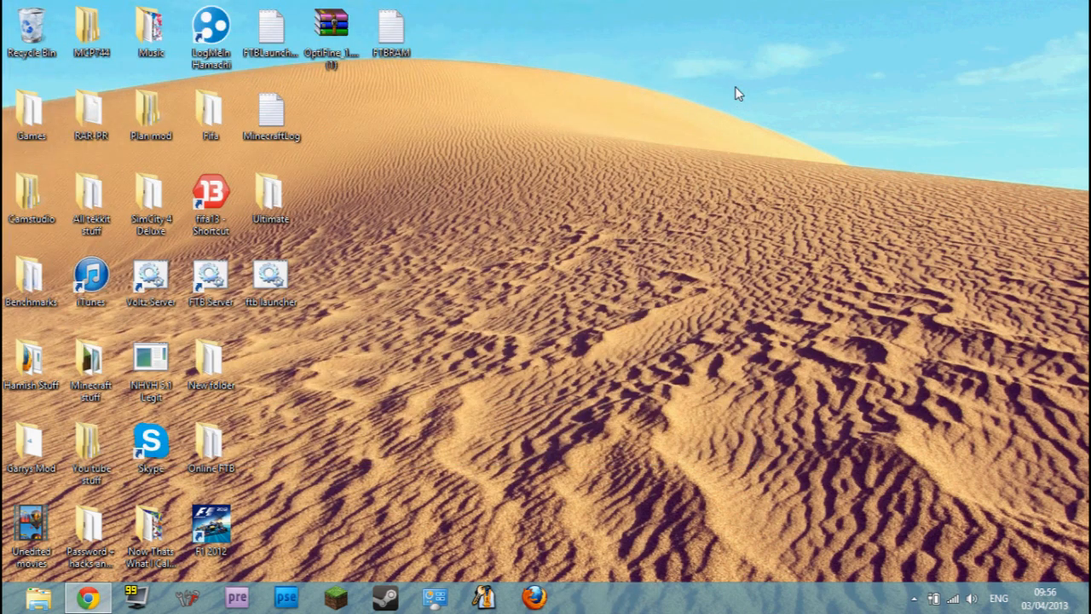